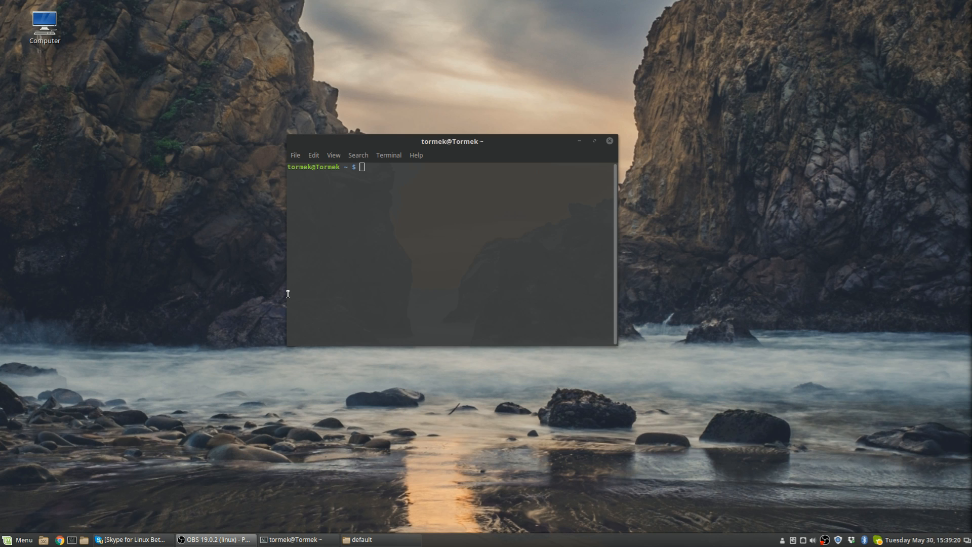
pyautogui.moveTo(525, 244)
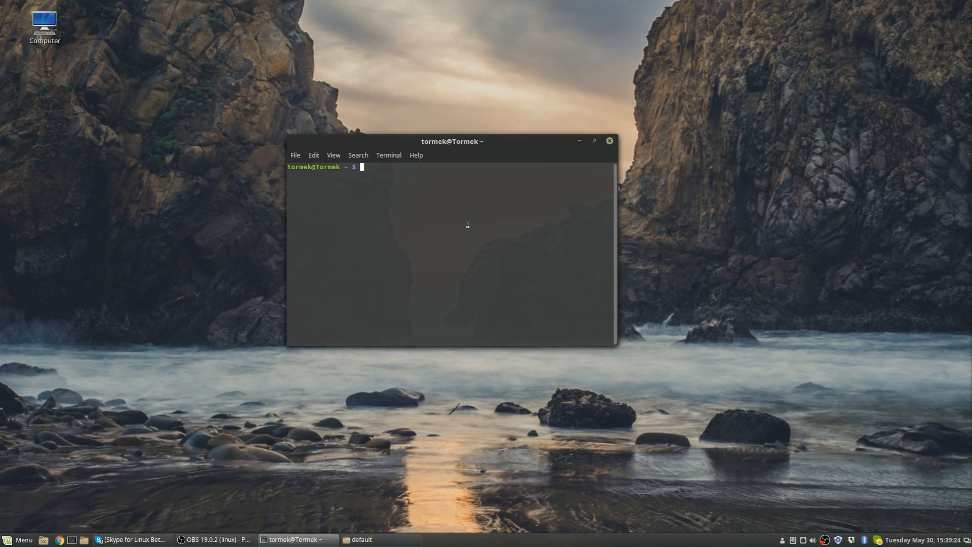
# Change into /etc/default and list its files, grub among them
pyautogui.write('cd')
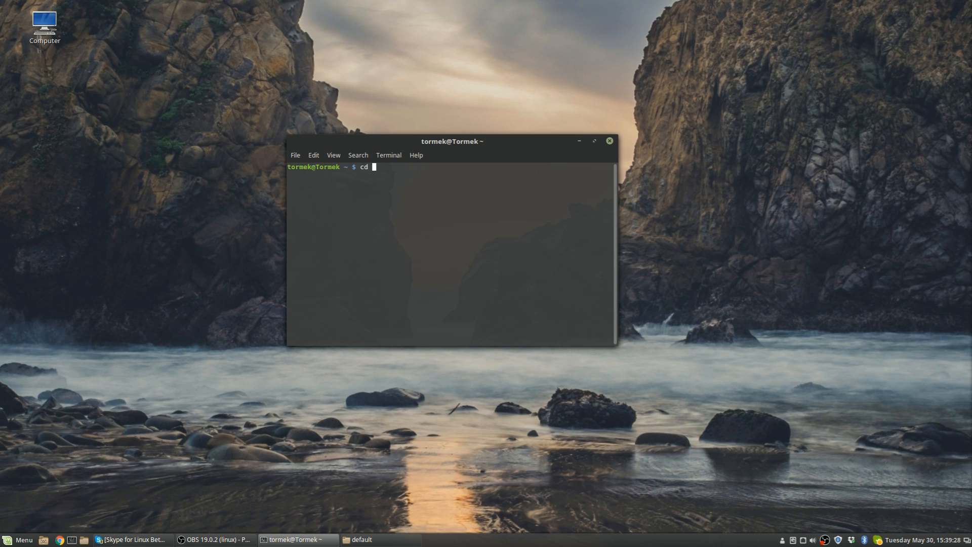
pyautogui.write('/etc')
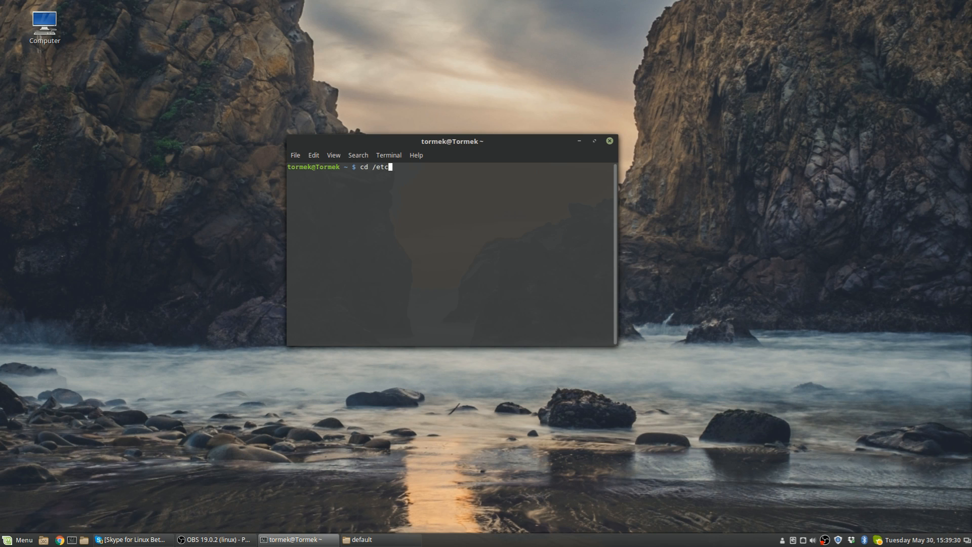
pyautogui.write('/')
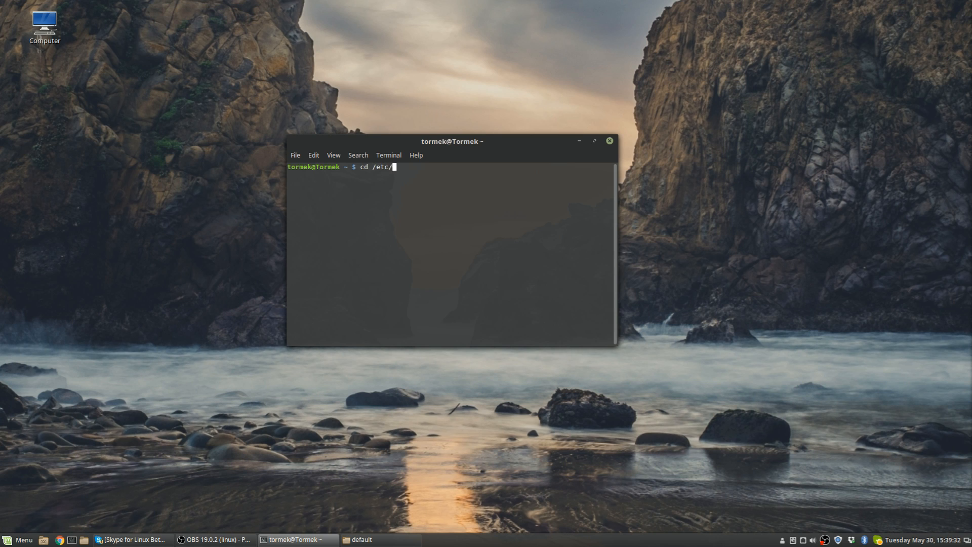
pyautogui.write('de')
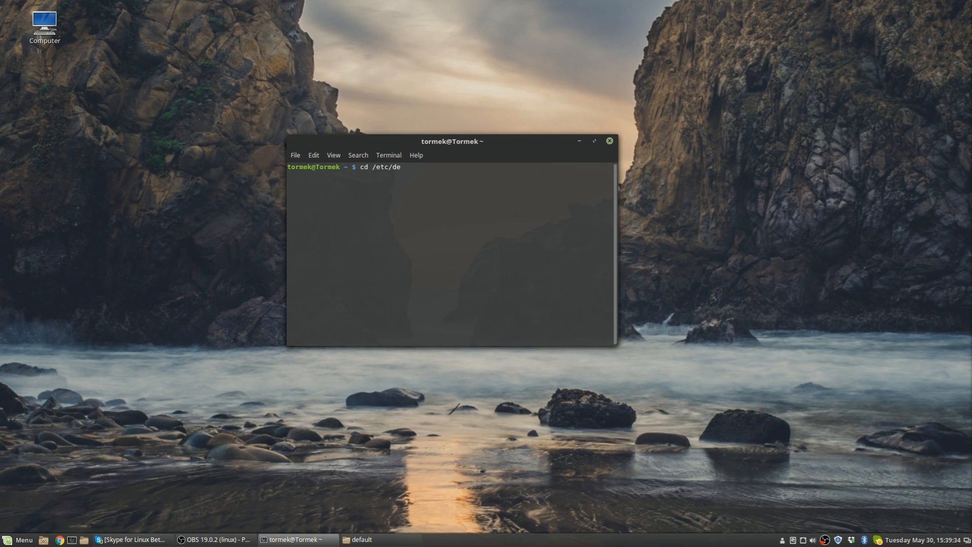
pyautogui.write('fault')
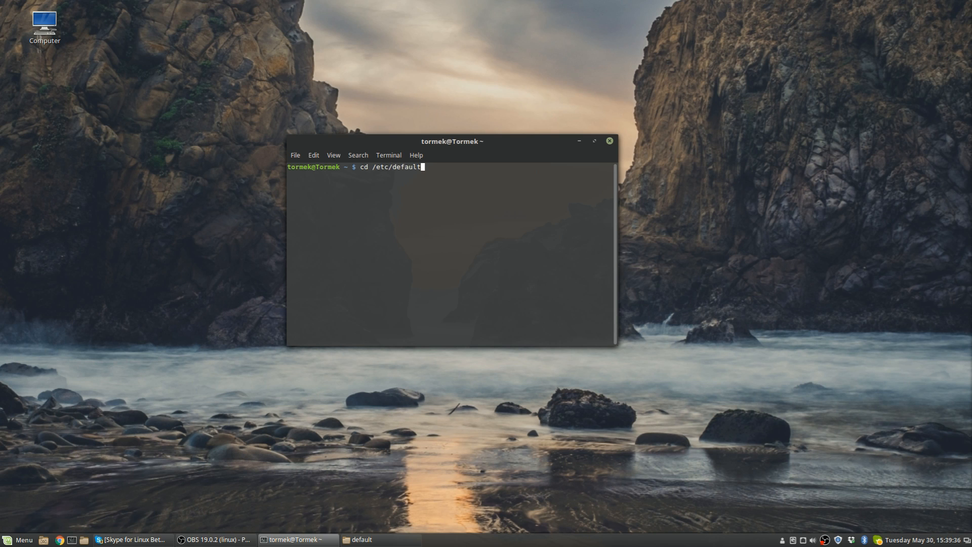
pyautogui.press('Return')
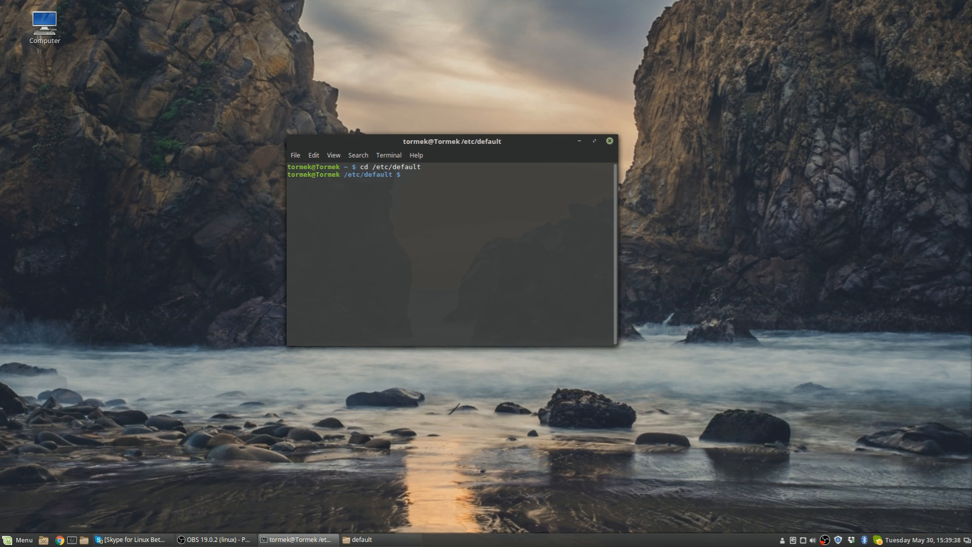
pyautogui.write('ls')
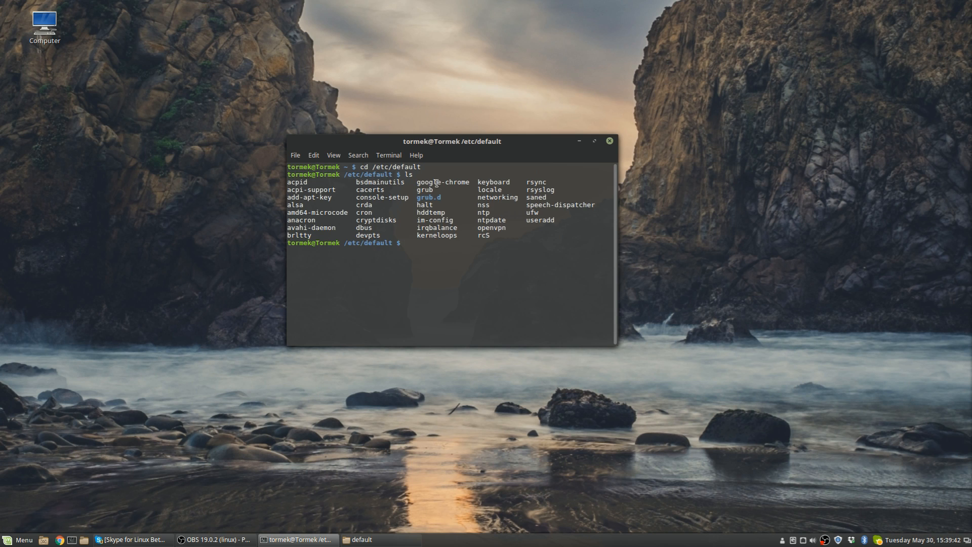
pyautogui.doubleClick(425, 190)
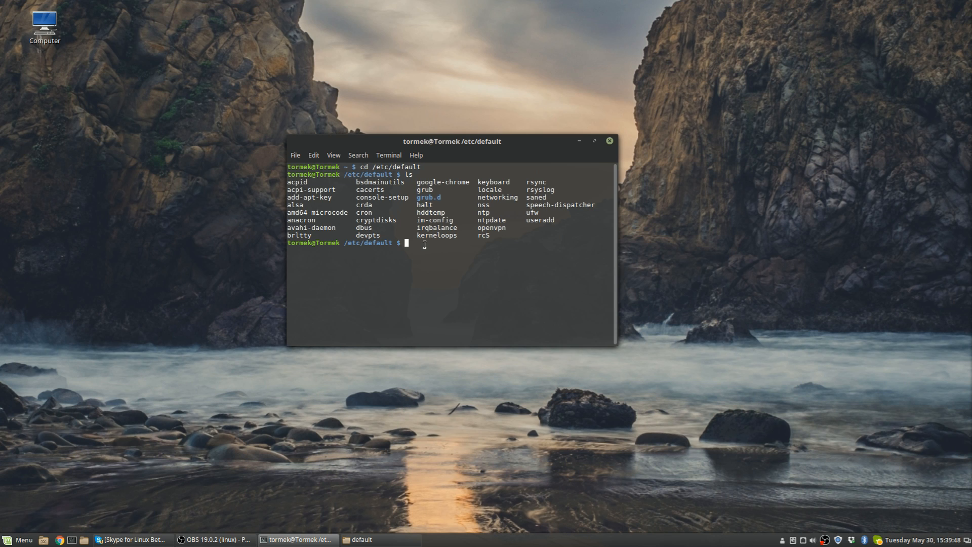
# Run sudo nano to edit the grub file as administrator
pyautogui.write('sudo')
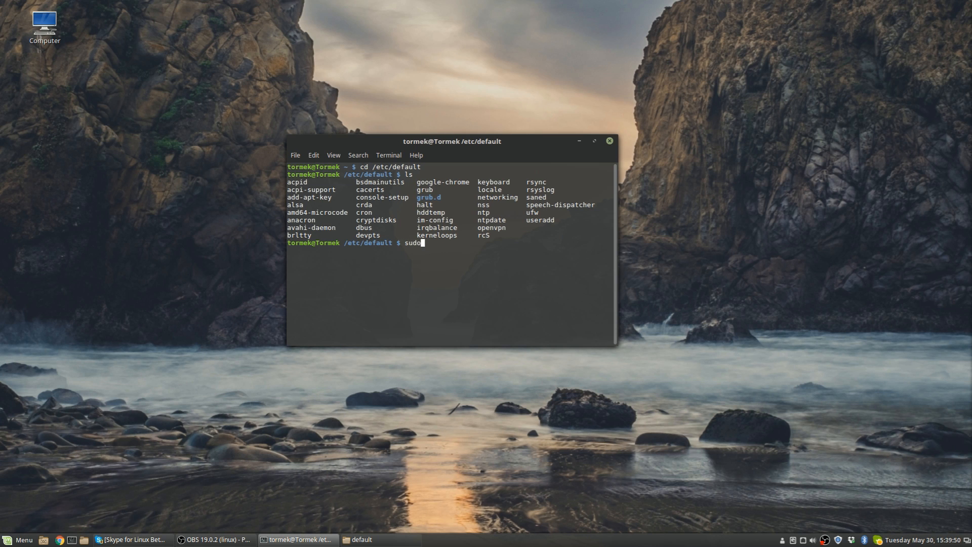
pyautogui.write('nano')
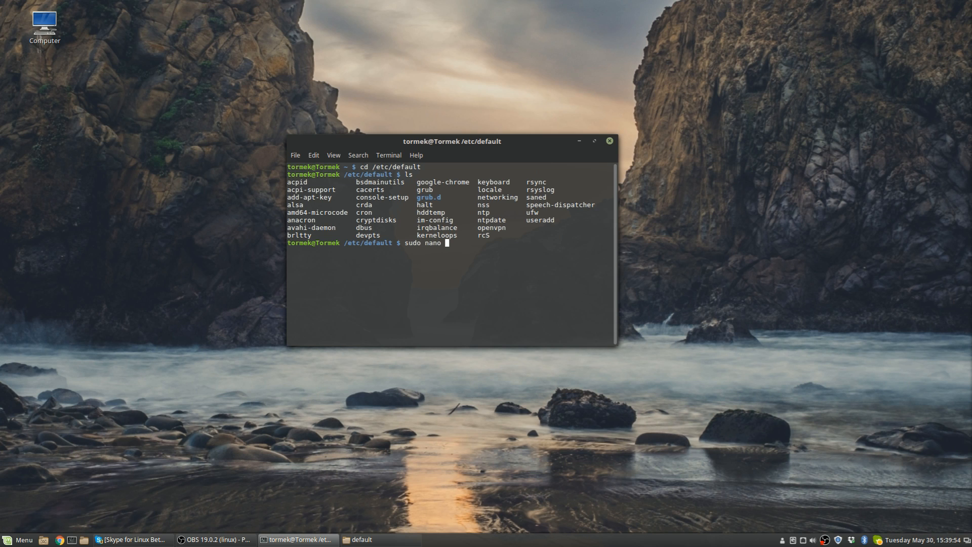
pyautogui.press('Return')
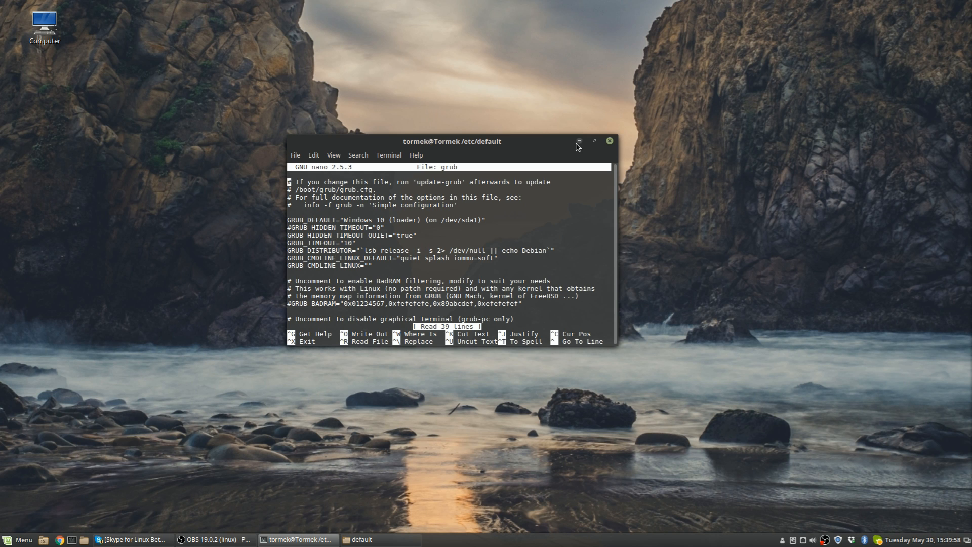
# Maximize the terminal so nano shows the grub line with quiet splash iommu=soft
pyautogui.click(592, 141)
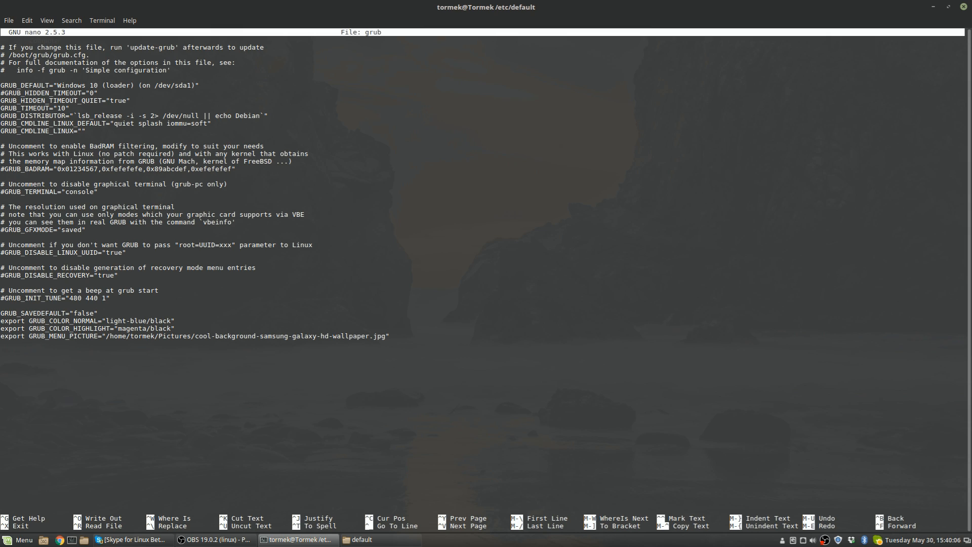
pyautogui.moveTo(67, 122)
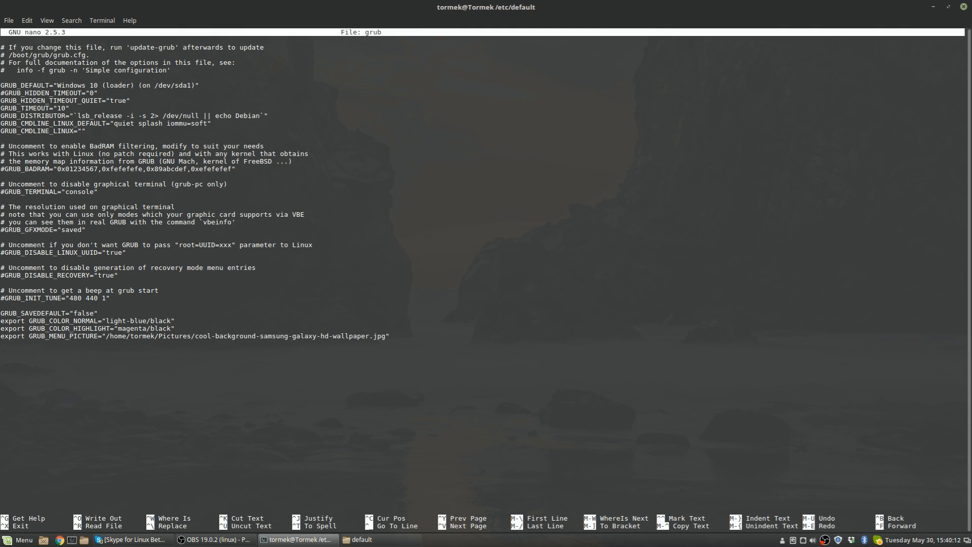
pyautogui.click(164, 123)
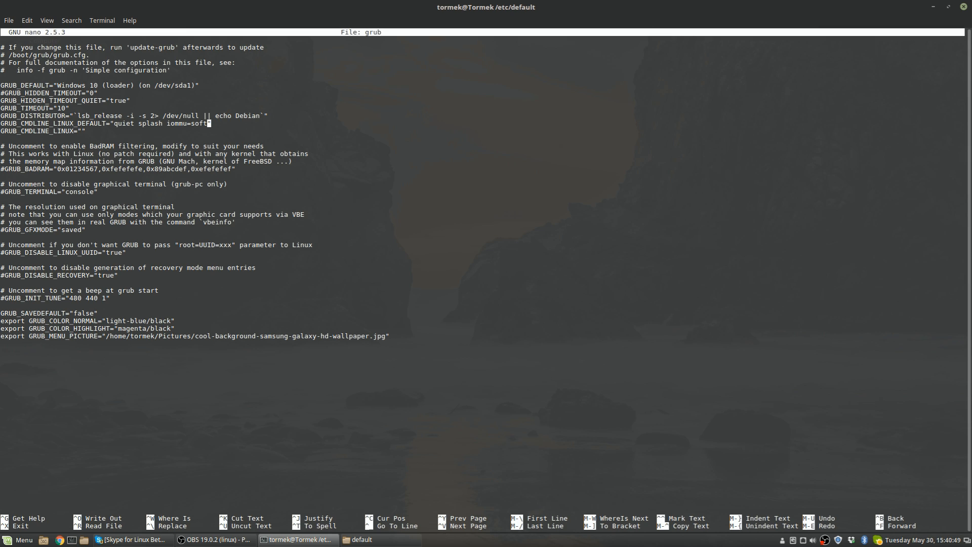
# Exit nano back to the shell after reopening the grub file twice
pyautogui.press('ctrl+x')
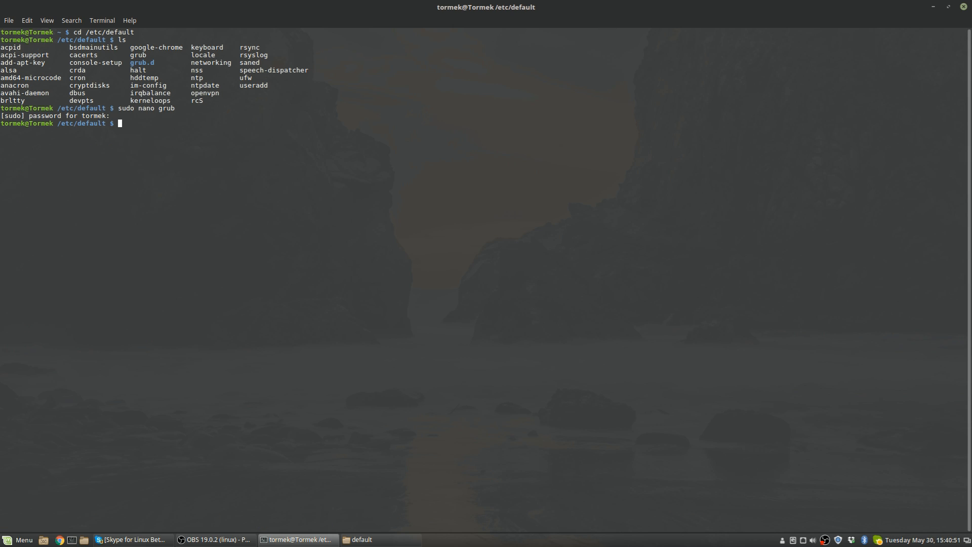
pyautogui.press('Return')
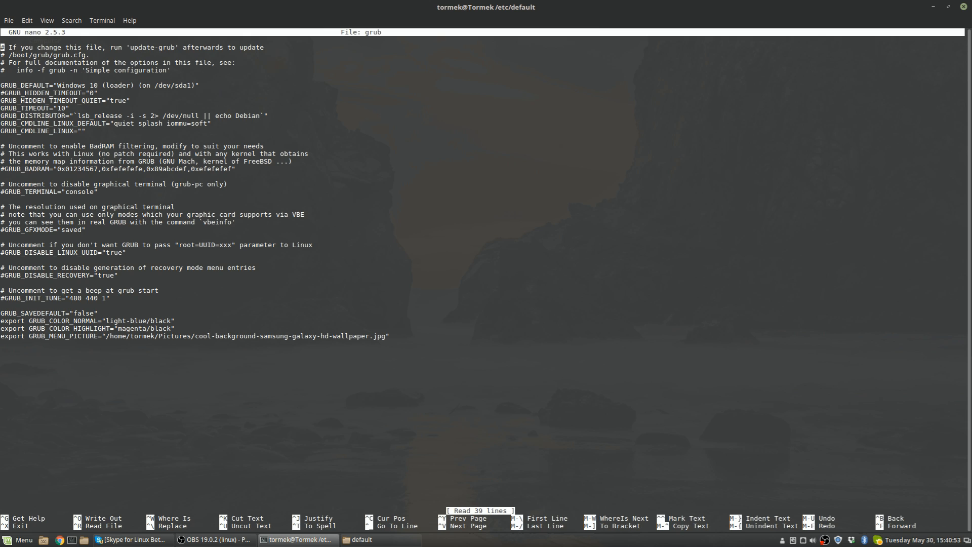
pyautogui.press('ctrl+x')
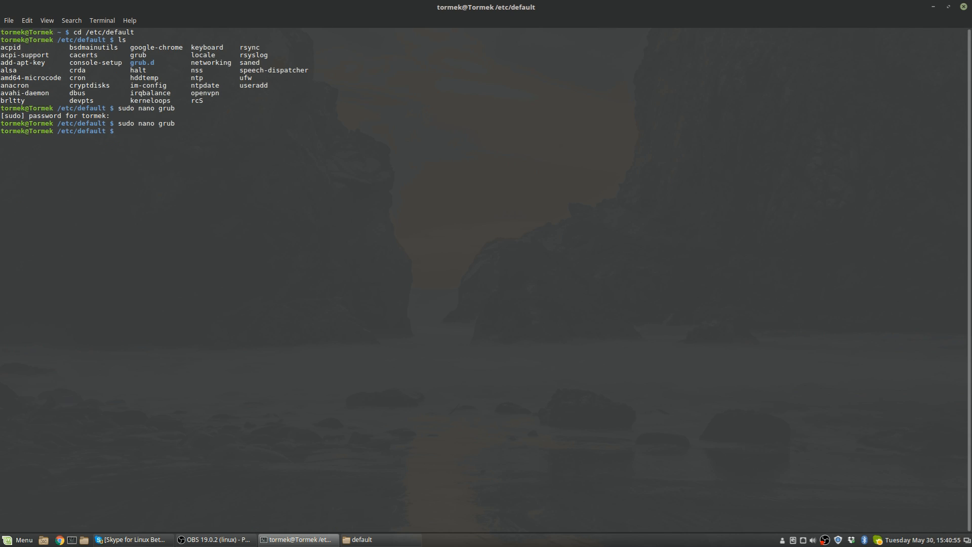
pyautogui.press('Return')
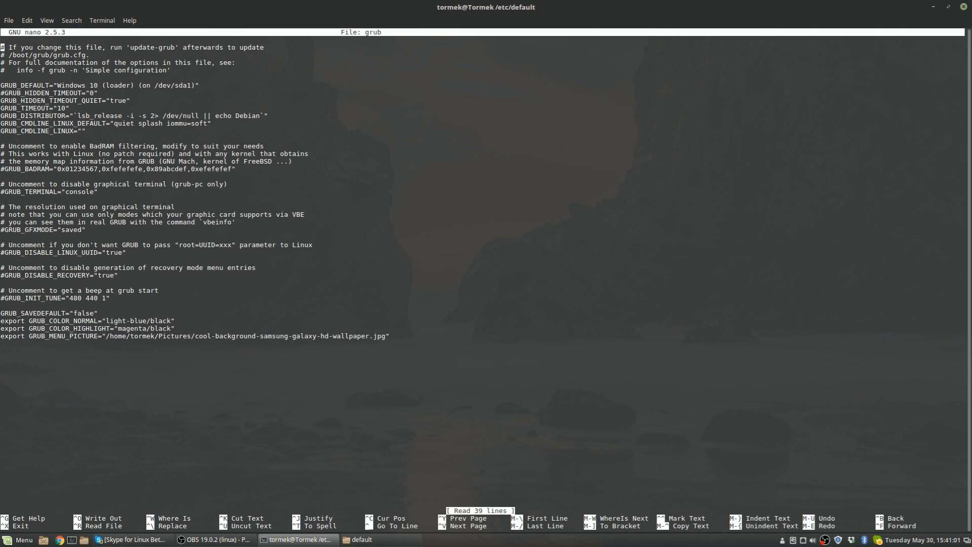
pyautogui.press('ctrl+x')
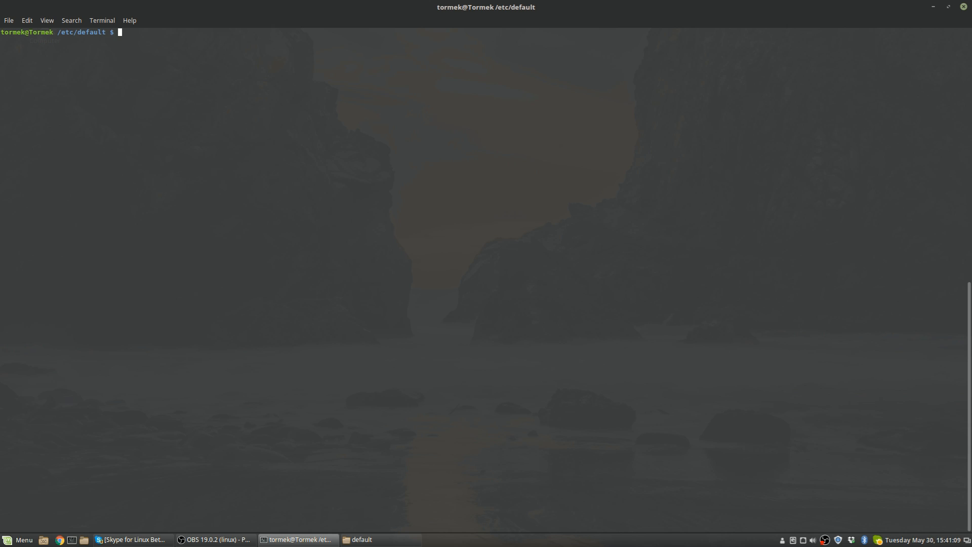
# Change to the root directory and run the misspelled clea and claer commands
pyautogui.write('cd')
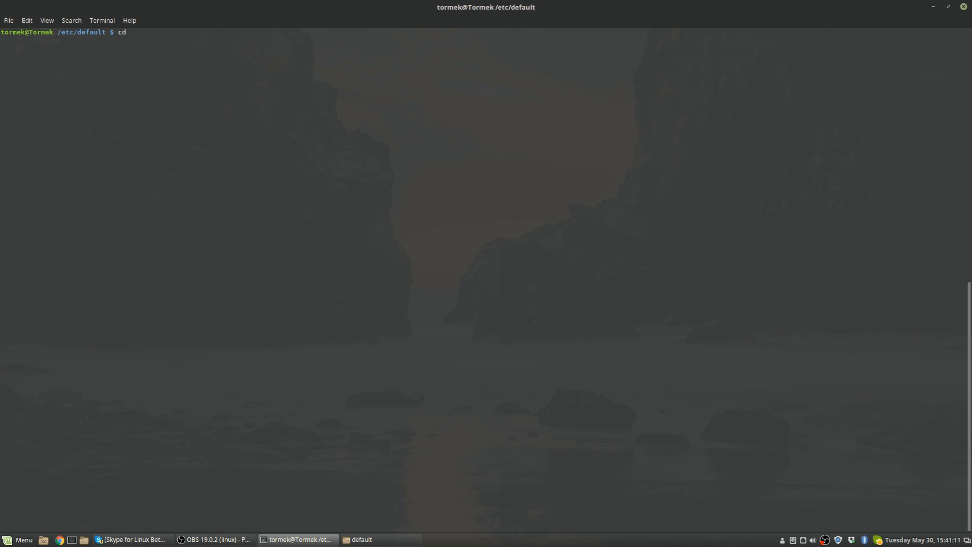
pyautogui.press('Return')
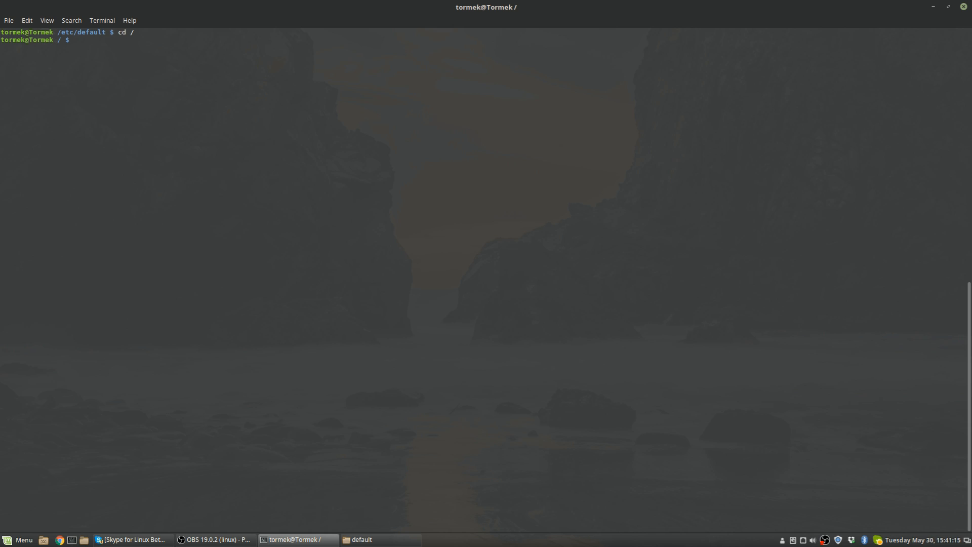
pyautogui.write('clea')
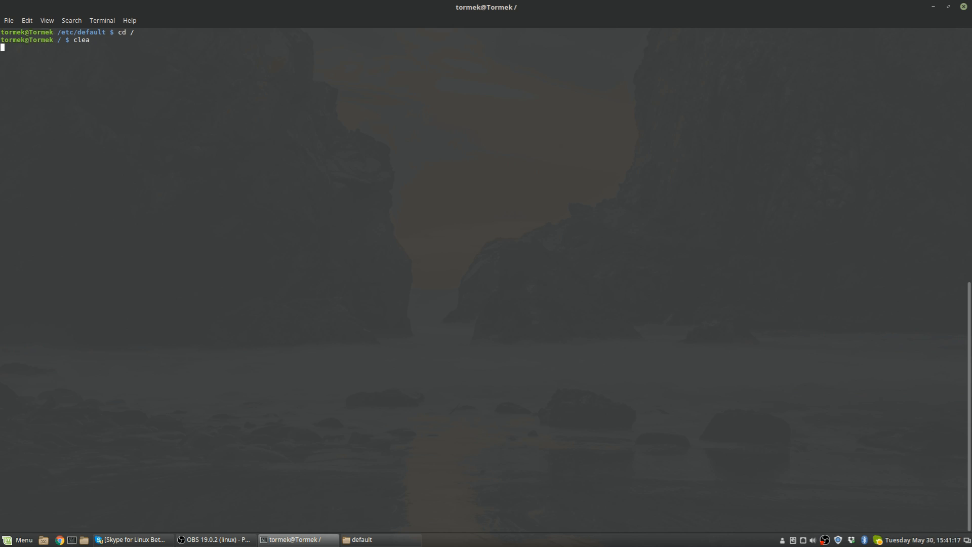
pyautogui.press('Return')
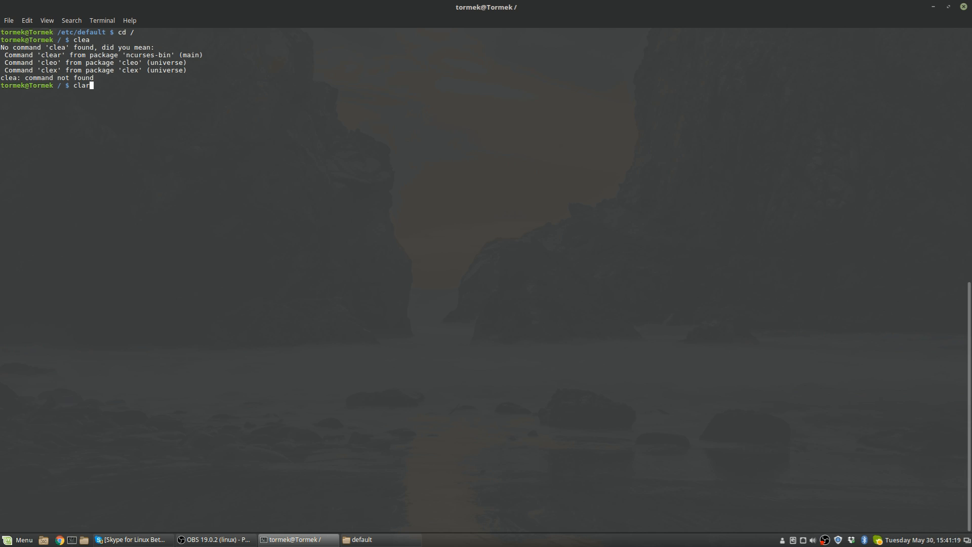
pyautogui.press('Return')
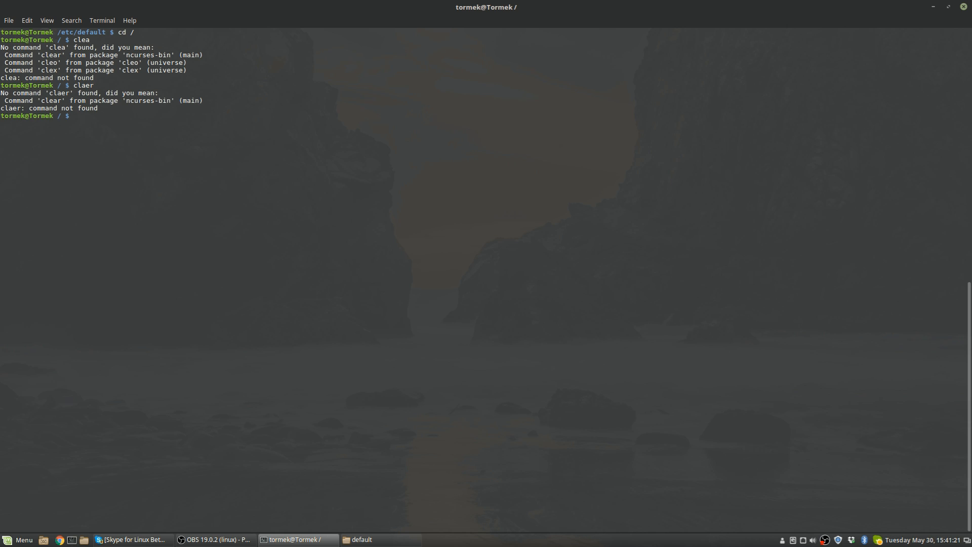